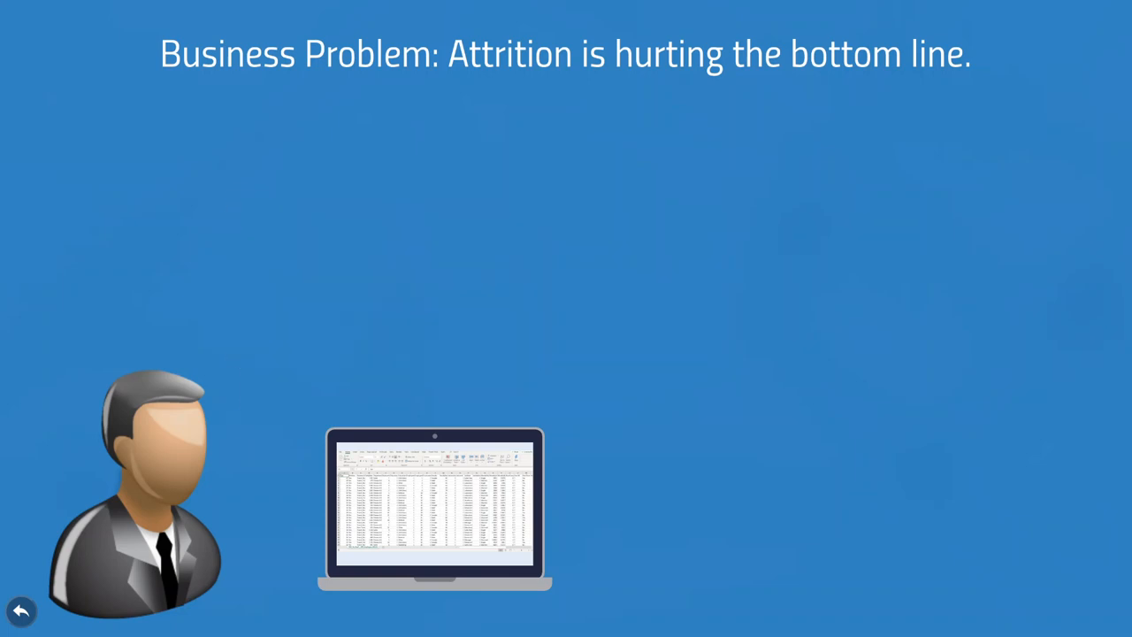
Step: Advance the slide so the laptop zooms into the IBM HR attrition spreadsheet
{"action": "left_click", "coordinate": [435, 516]}
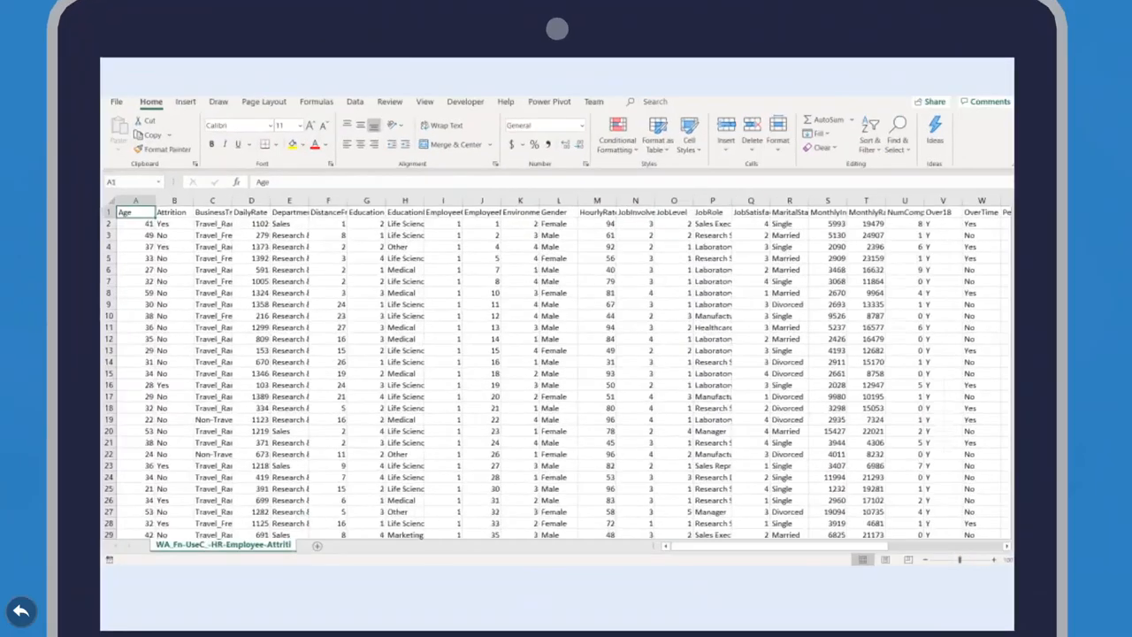